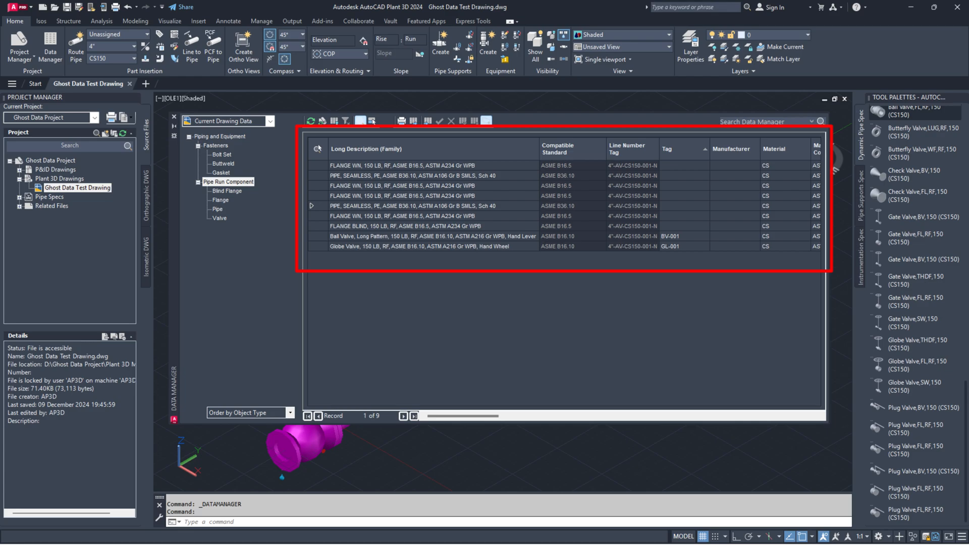
# Show the Pipe Run Component records, then run AUDIT and confirm fixing detected errors
pyautogui.click(843, 99)
pyautogui.write('Y')
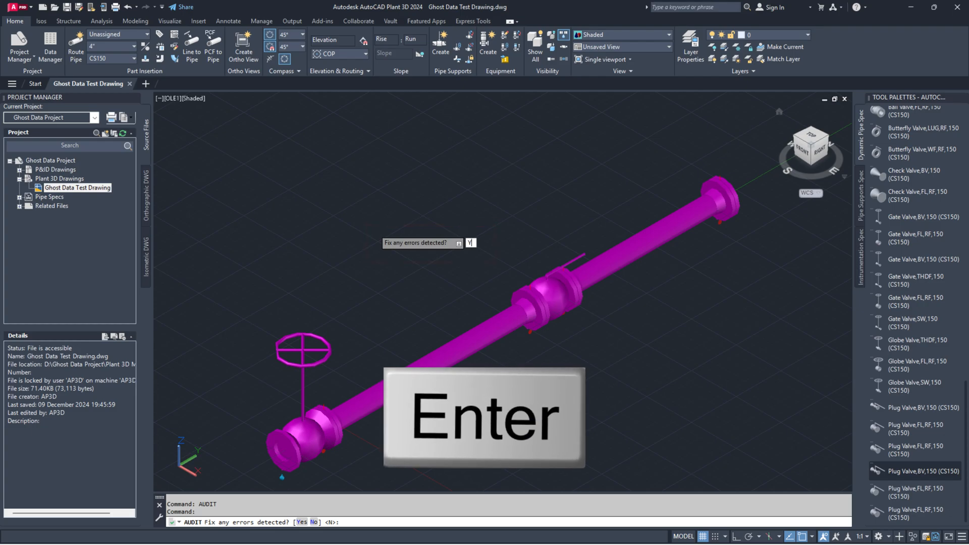
pyautogui.press('enter')
pyautogui.write('PURGE')
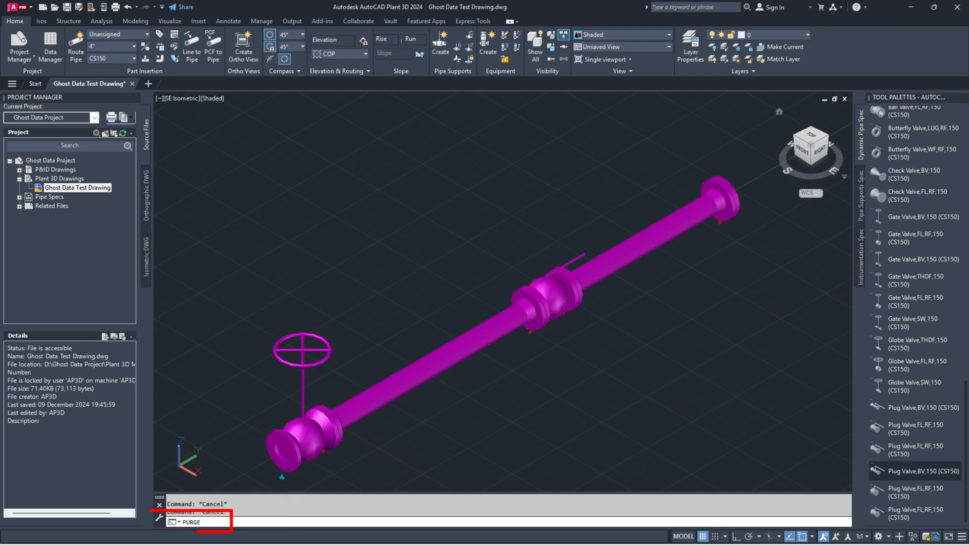
# Purge all unused named items and orphaned data, purging every checked item without prompting
pyautogui.press('enter')
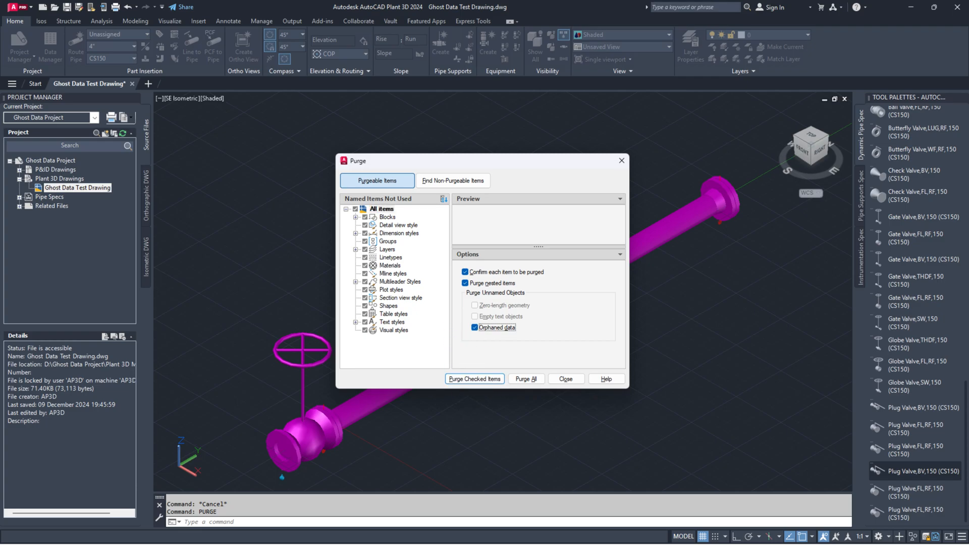
pyautogui.click(474, 379)
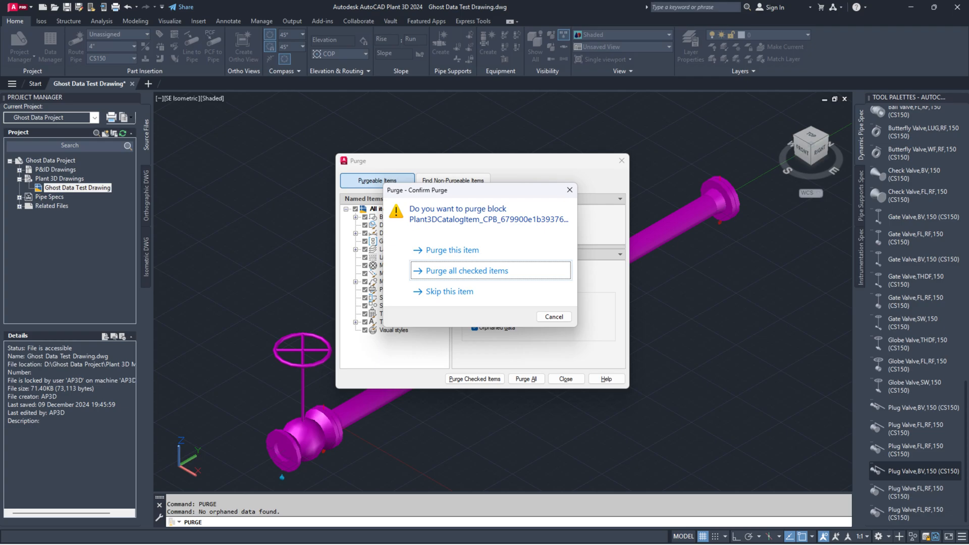
pyautogui.click(464, 270)
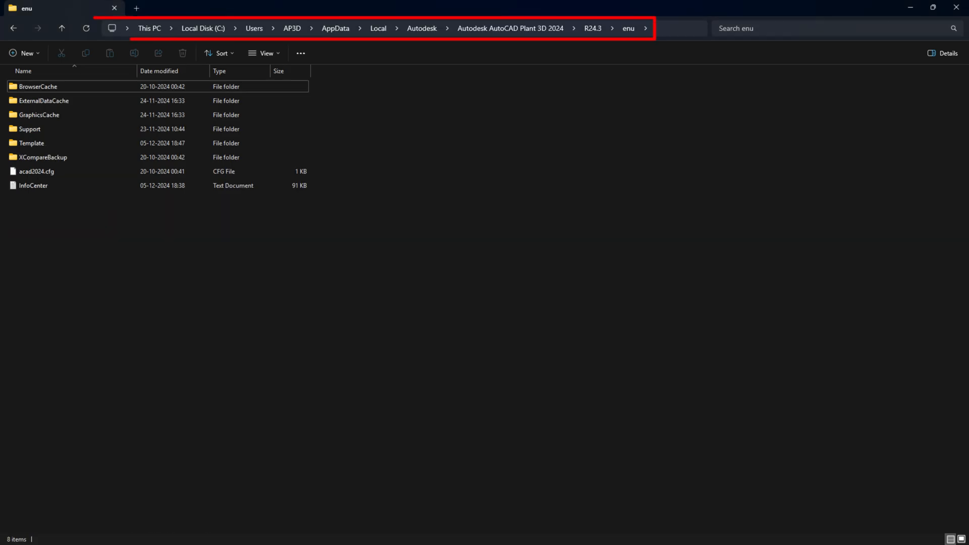
# Open a cache folder inside the R24.3\enu Plant 3D 2024 local settings folder
pyautogui.doubleClick(38, 85)
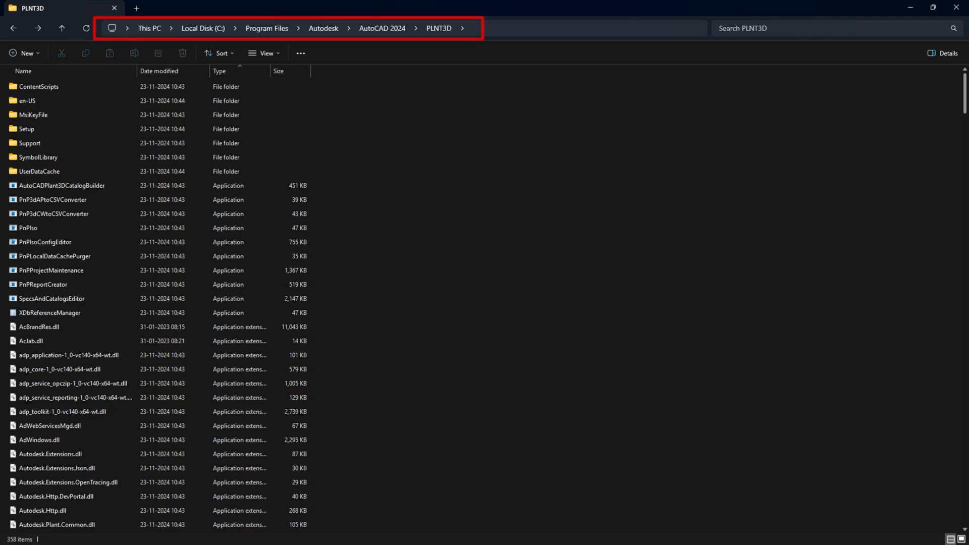
# Run PnPLocalDataCachePurger from the AutoCAD 2024 PLNT3D program folder
pyautogui.doubleClick(55, 256)
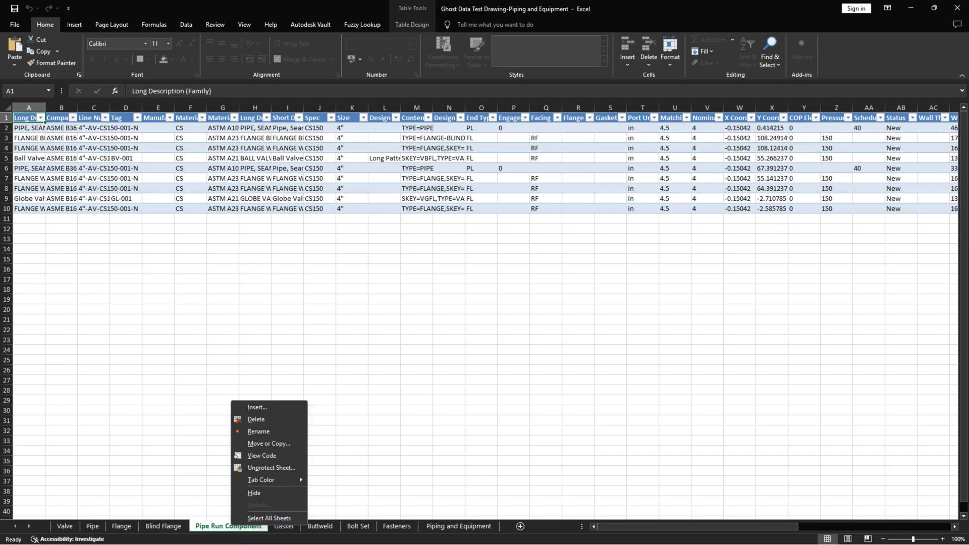
# Unprotect the Pipe Run Component sheet and delete the extra flange in row 10
pyautogui.rightClick(9, 209)
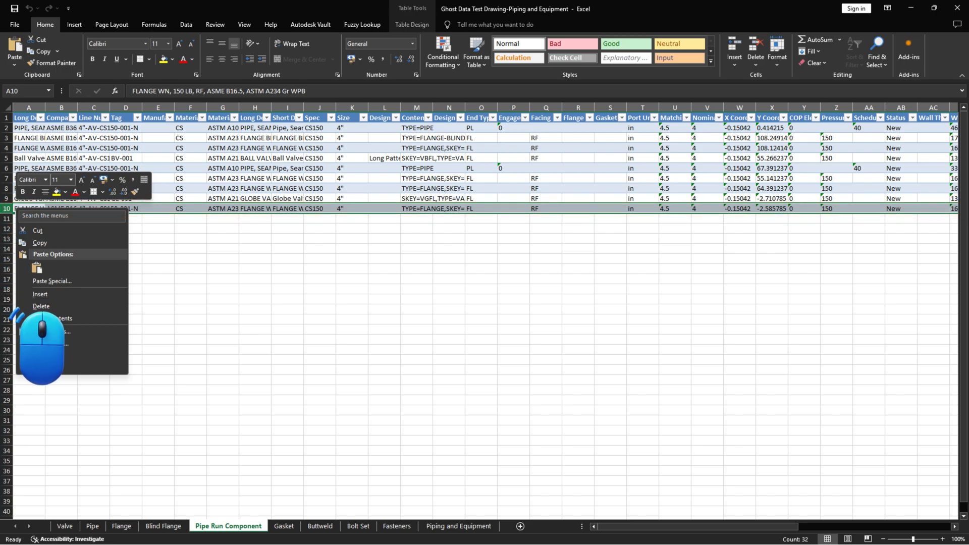
pyautogui.rightClick(228, 526)
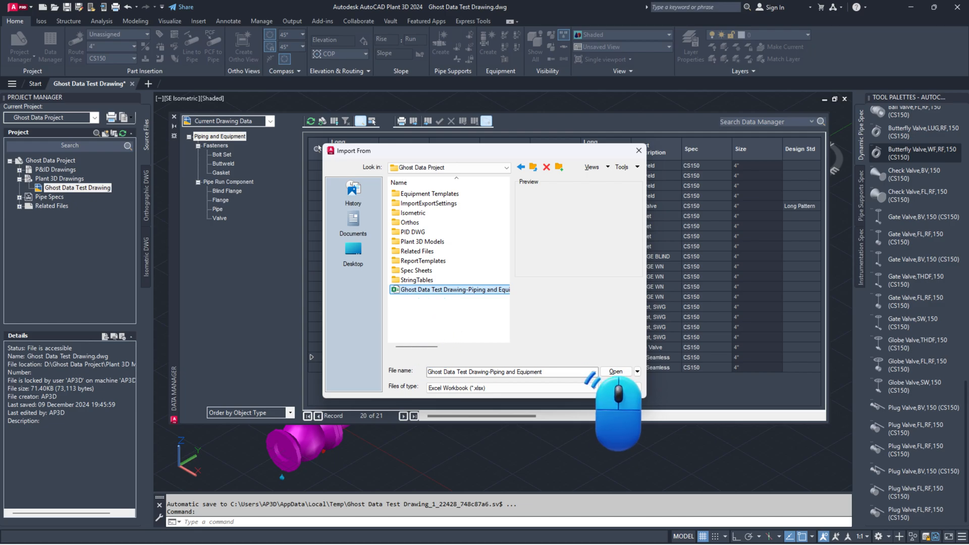
# Import the Ghost Data Test Drawing-Piping and Equipment workbook into Data Manager
pyautogui.click(614, 371)
pyautogui.write('ERASE')
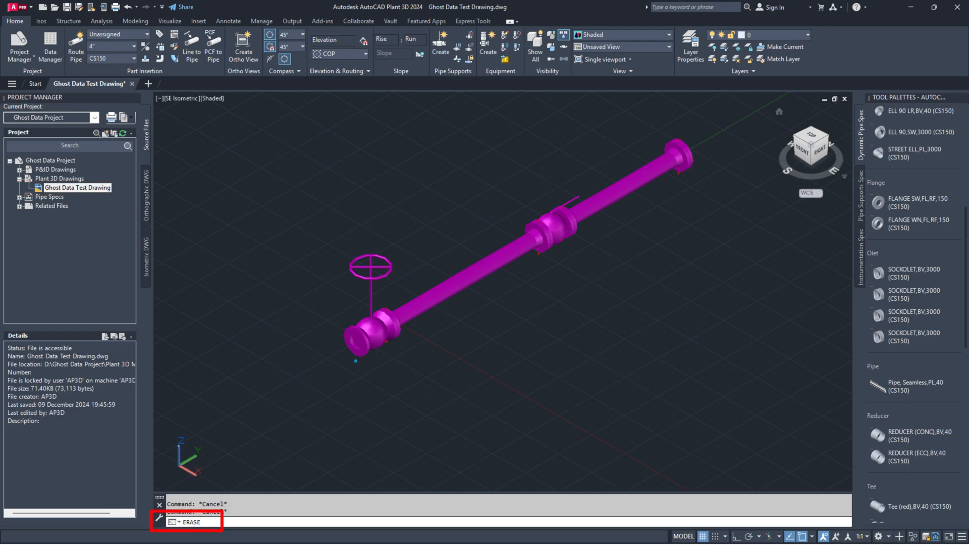
# Erase all objects by entering ALL at the ERASE select-objects prompt
pyautogui.write('ALL')
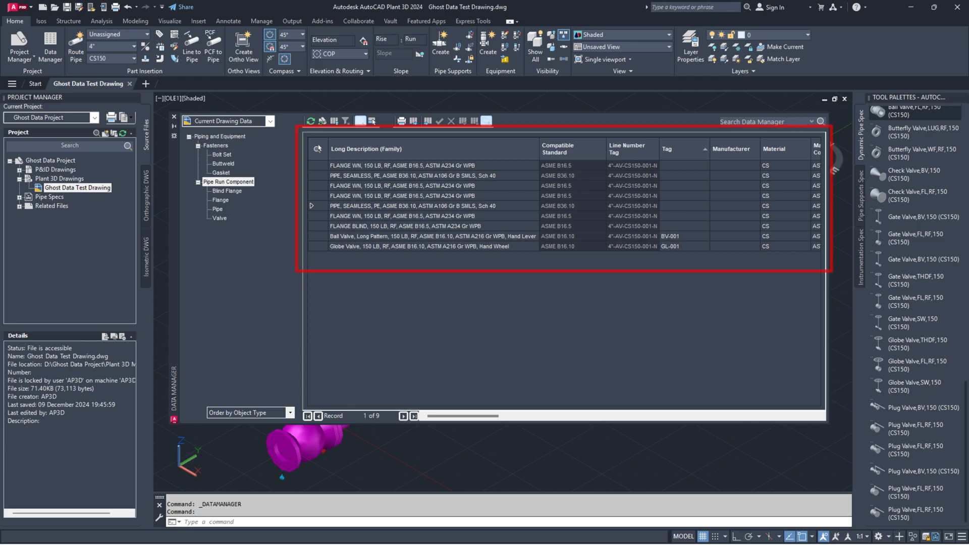
# Close the Ghost Data Test Drawing tab to return to the Start page
pyautogui.click(129, 83)
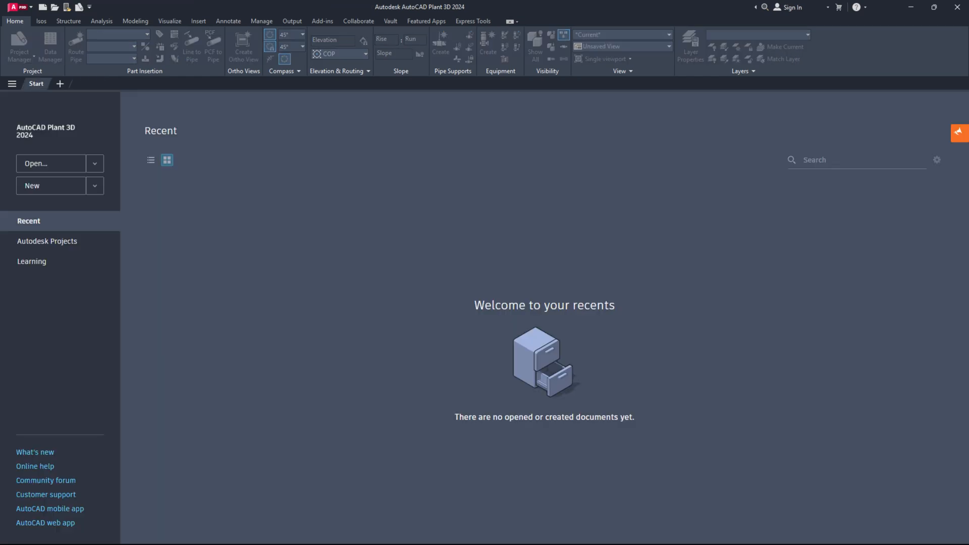